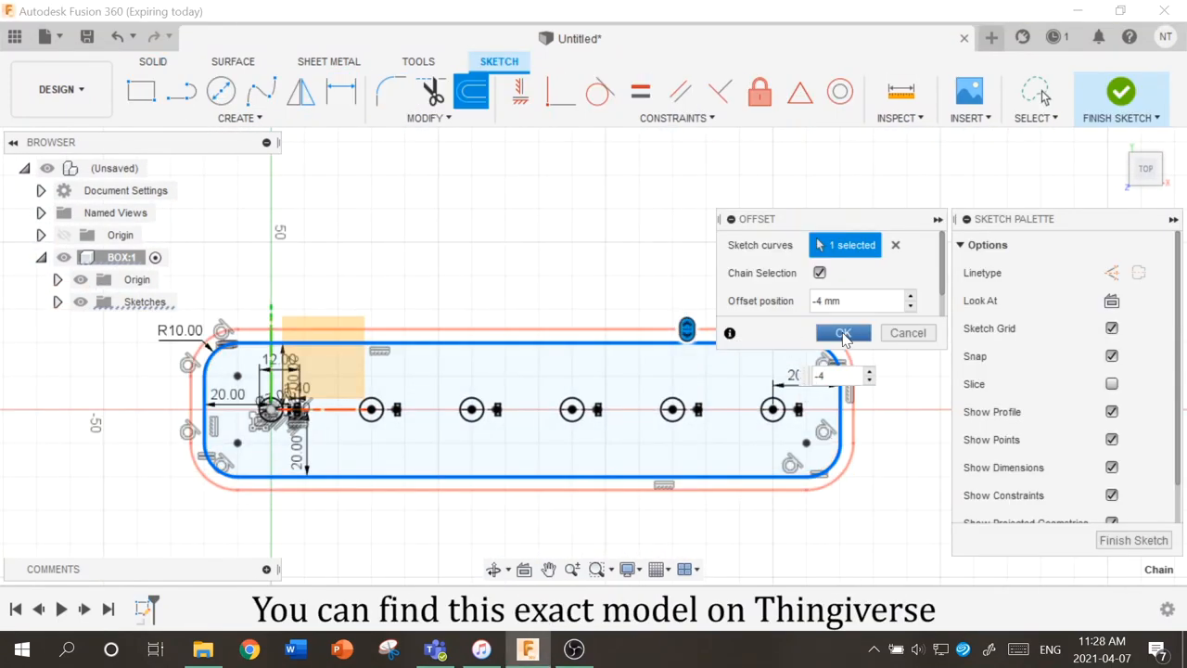
# - Confirm the -4 mm inward offset of the rounded-rectangle outline chain
pyautogui.click(842, 333)
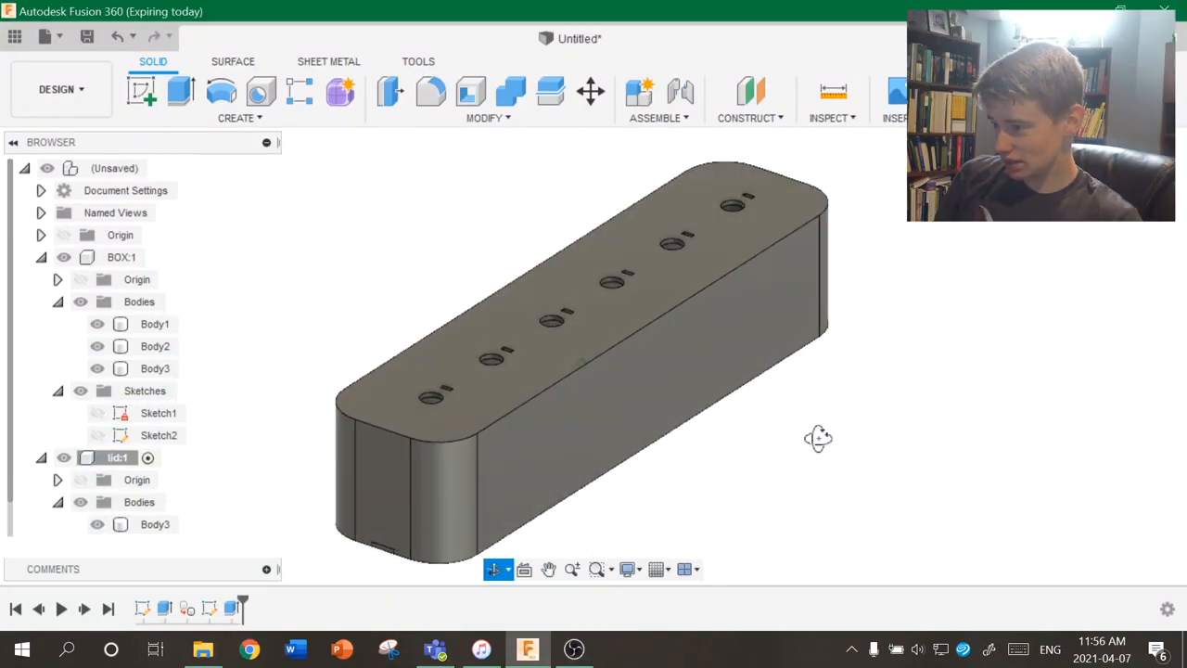
# - Orbit to the box's underside and select Body3 under lid:1
pyautogui.moveTo(816, 437); pyautogui.dragTo(746, 490)
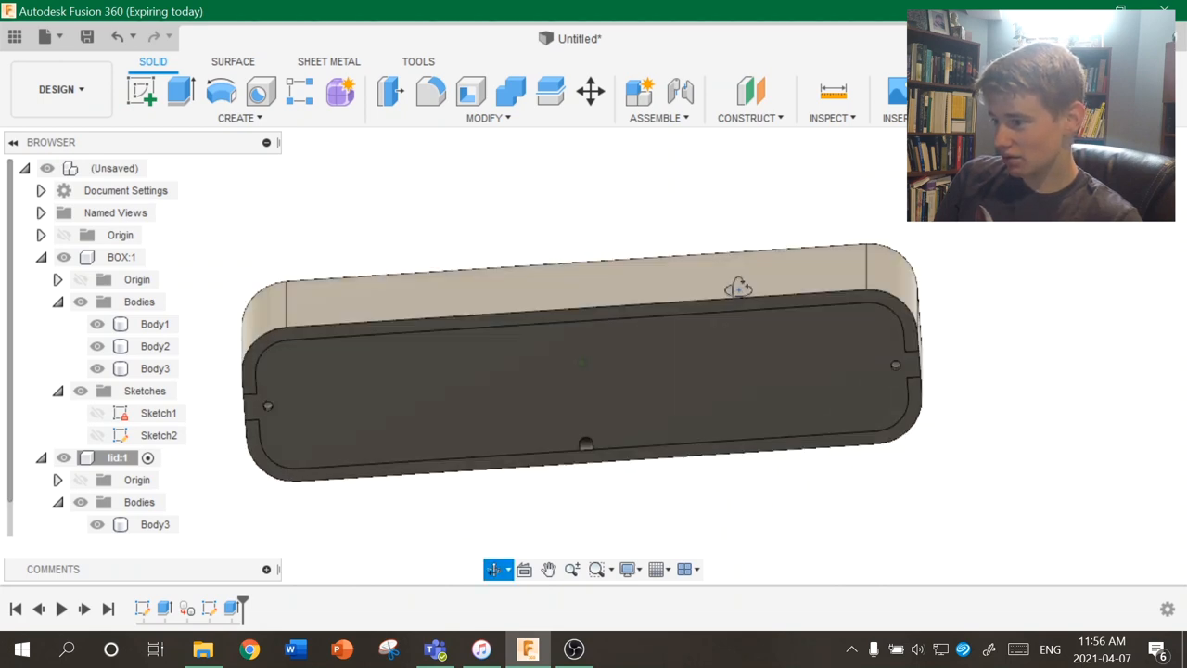
pyautogui.click(155, 524)
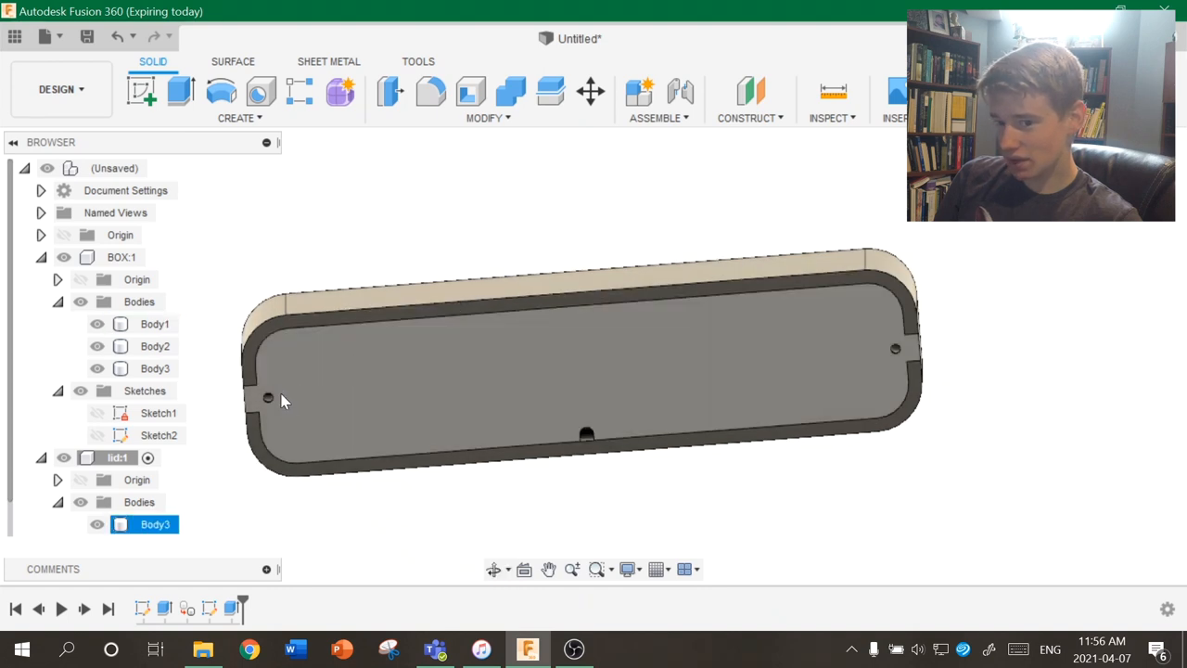